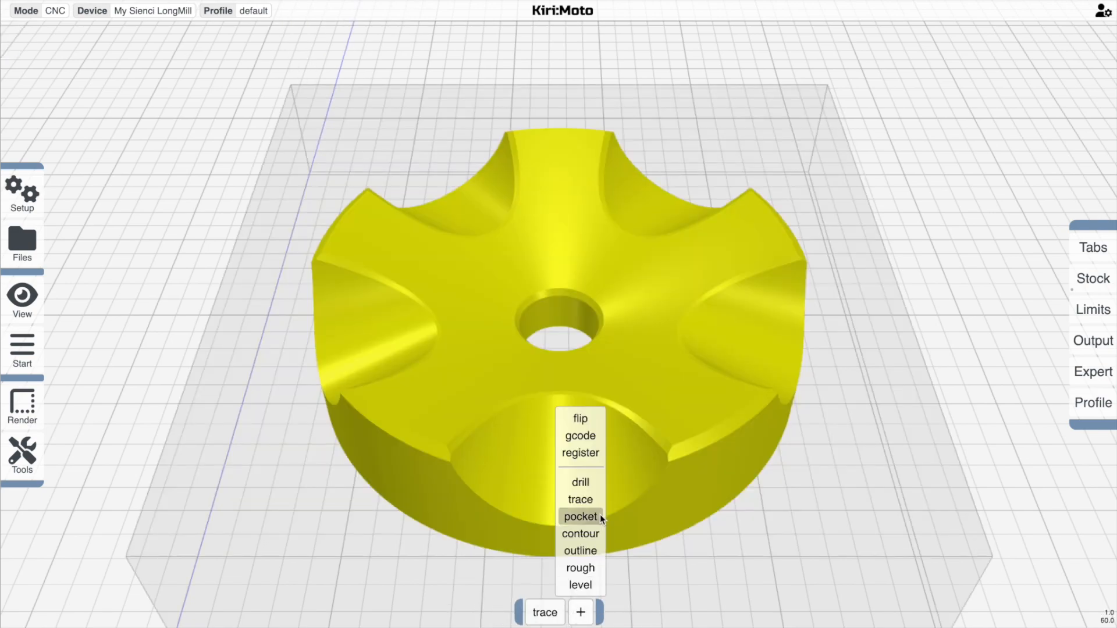
Add two contour operations after the trace and bring up the second contour's settings.
click(580, 533)
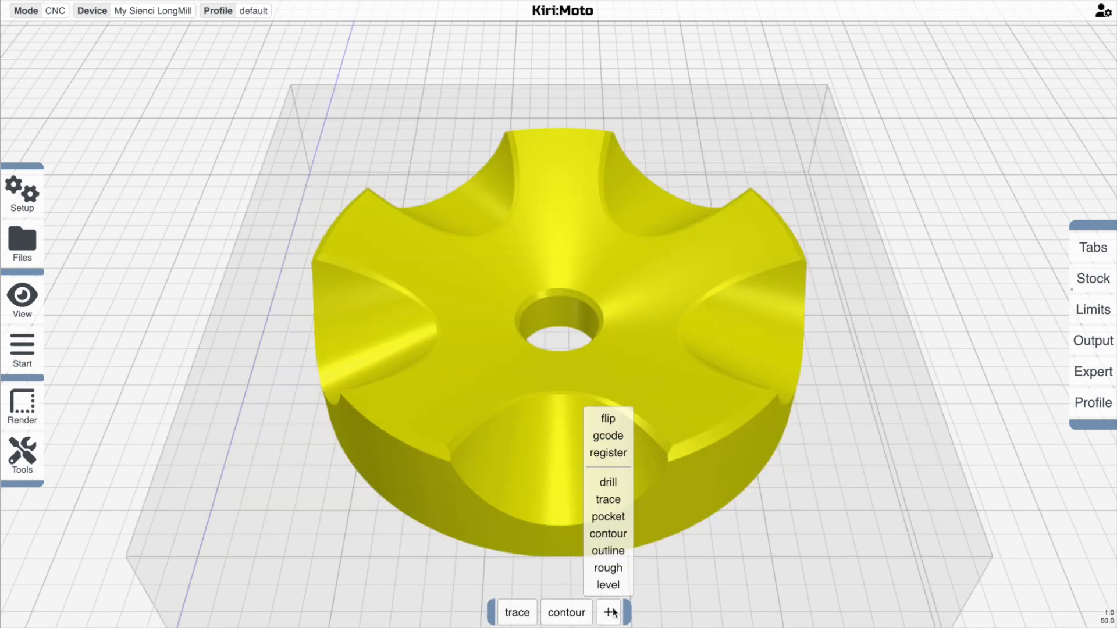
click(608, 533)
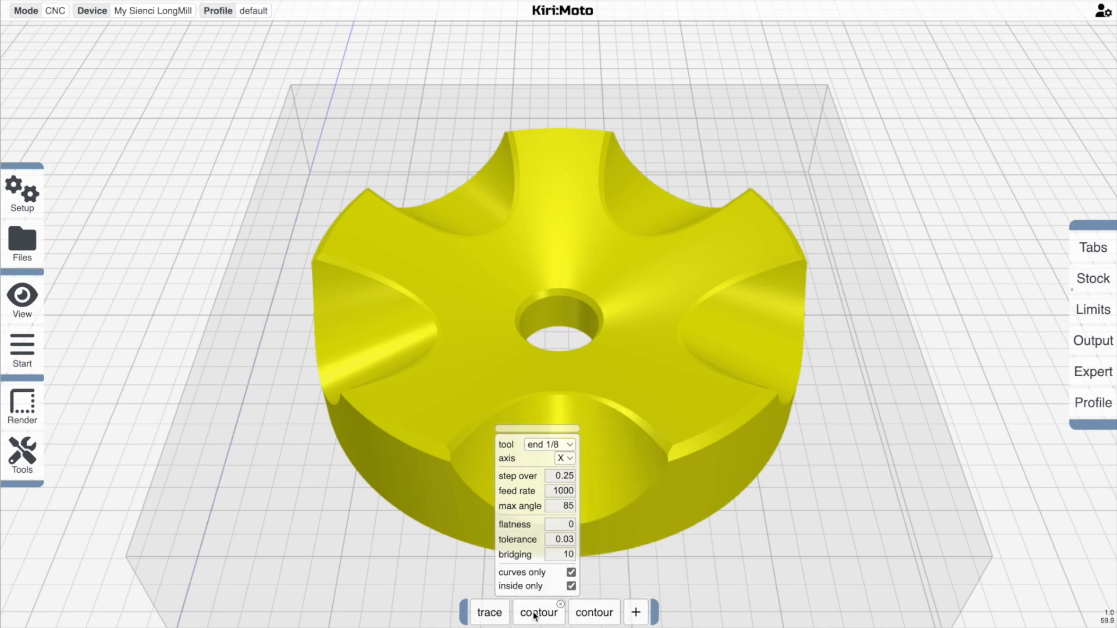
click(538, 612)
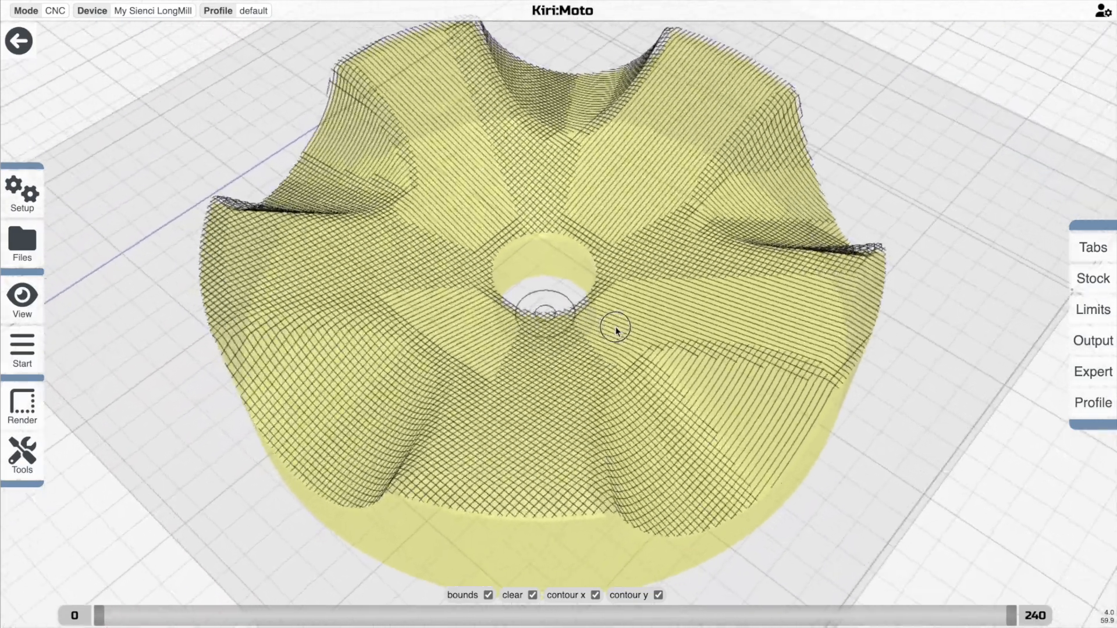
Orbit around the contour toolpath preview and the carved wheel during the milling simulation.
drag(616, 331, 679, 354)
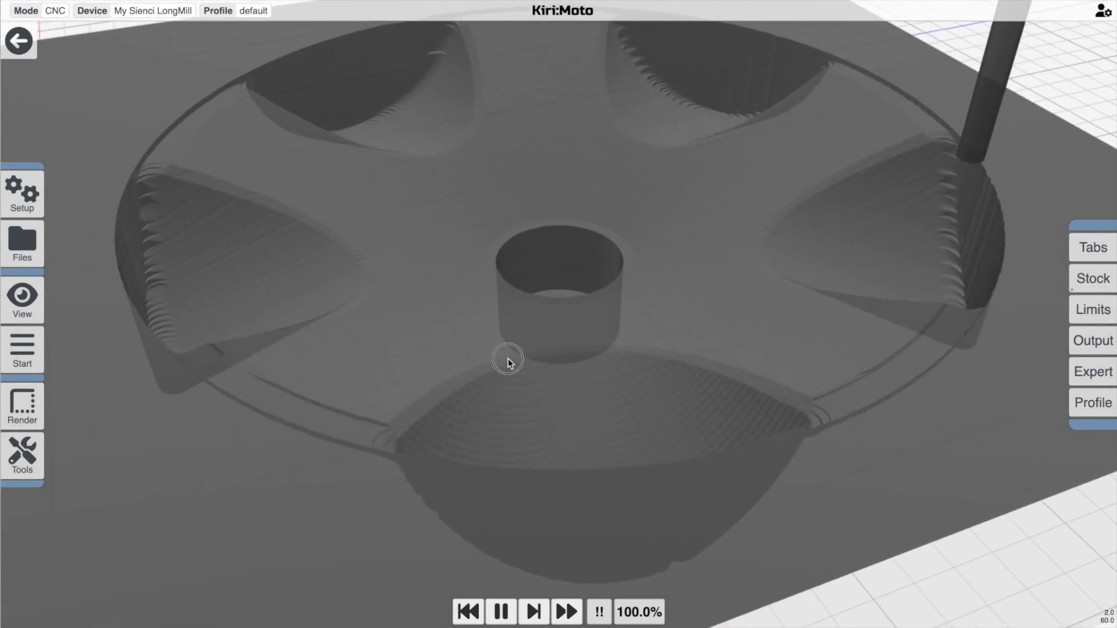
drag(508, 358, 461, 419)
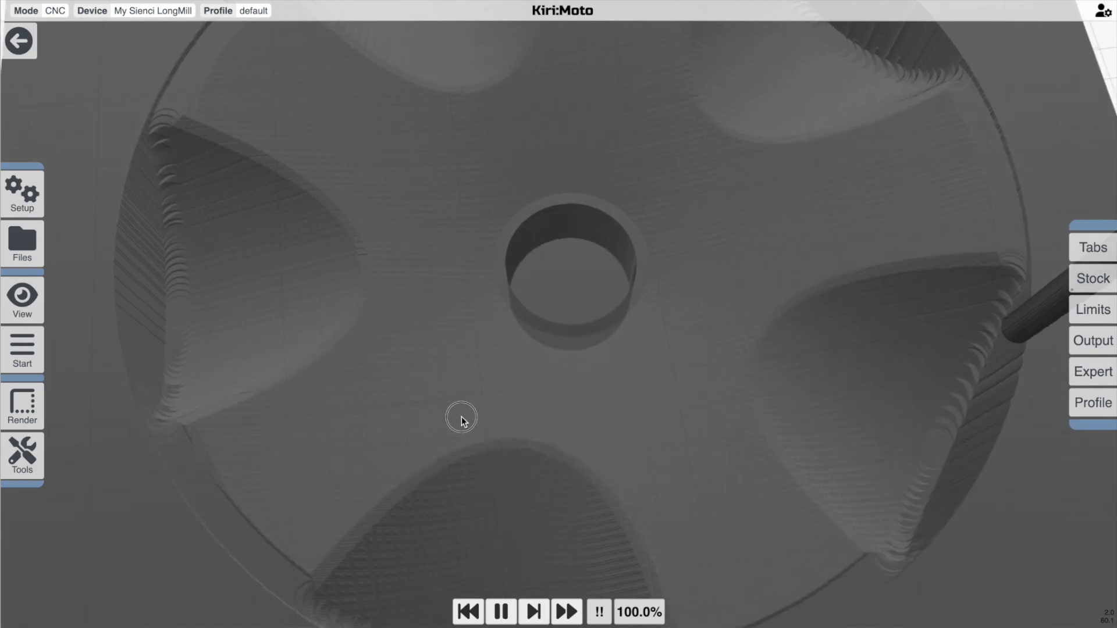
drag(460, 418, 559, 365)
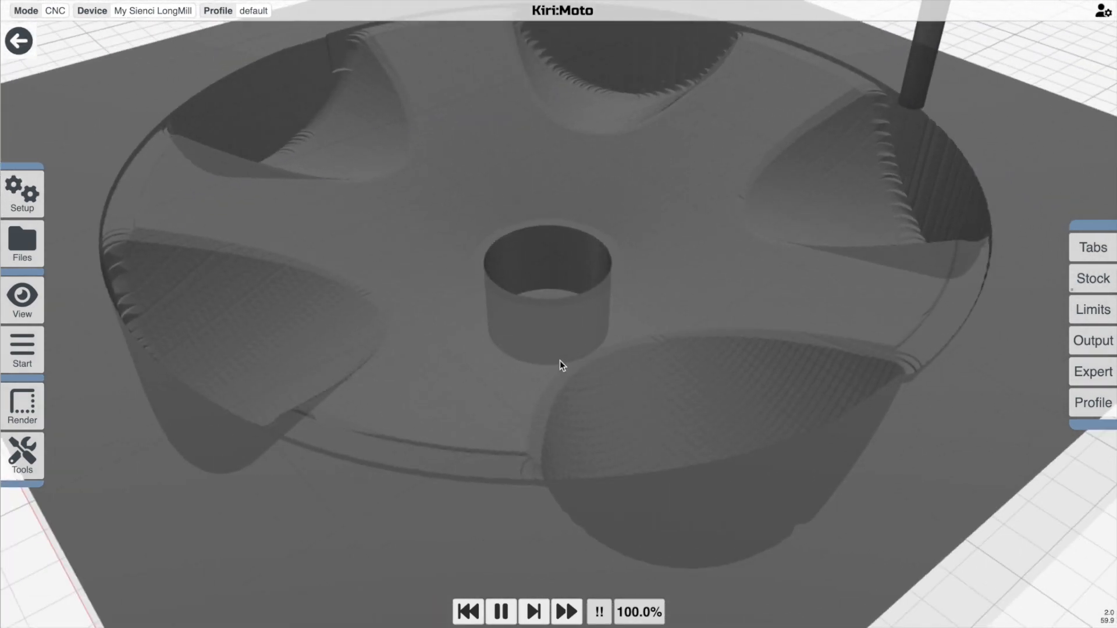
drag(559, 365, 652, 404)
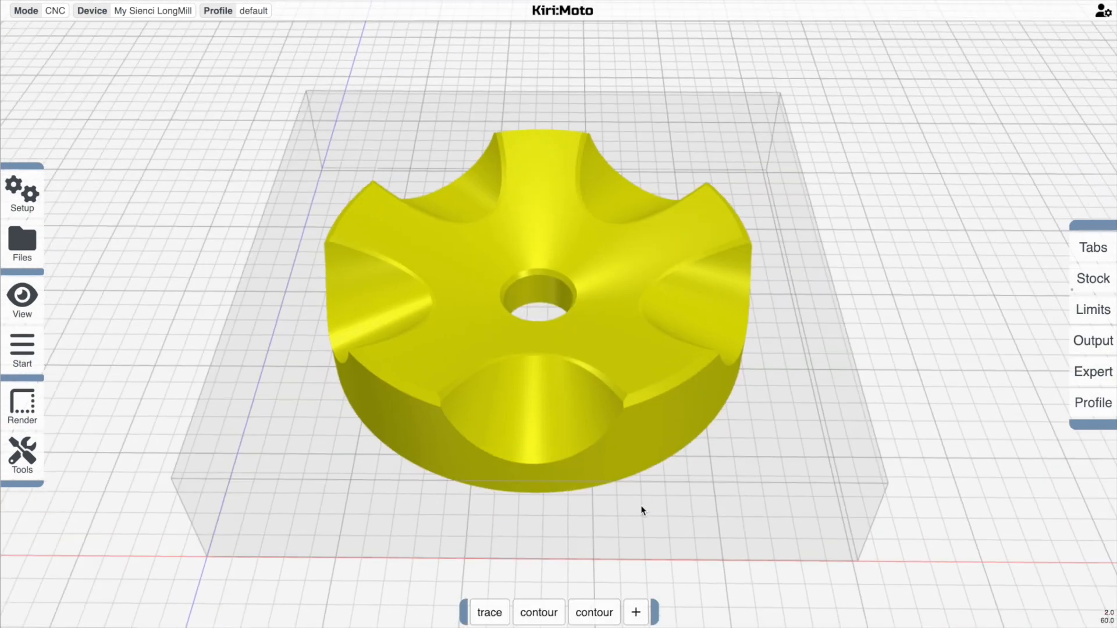
Disable both contour operations and add a pocket operation to the job.
click(538, 613)
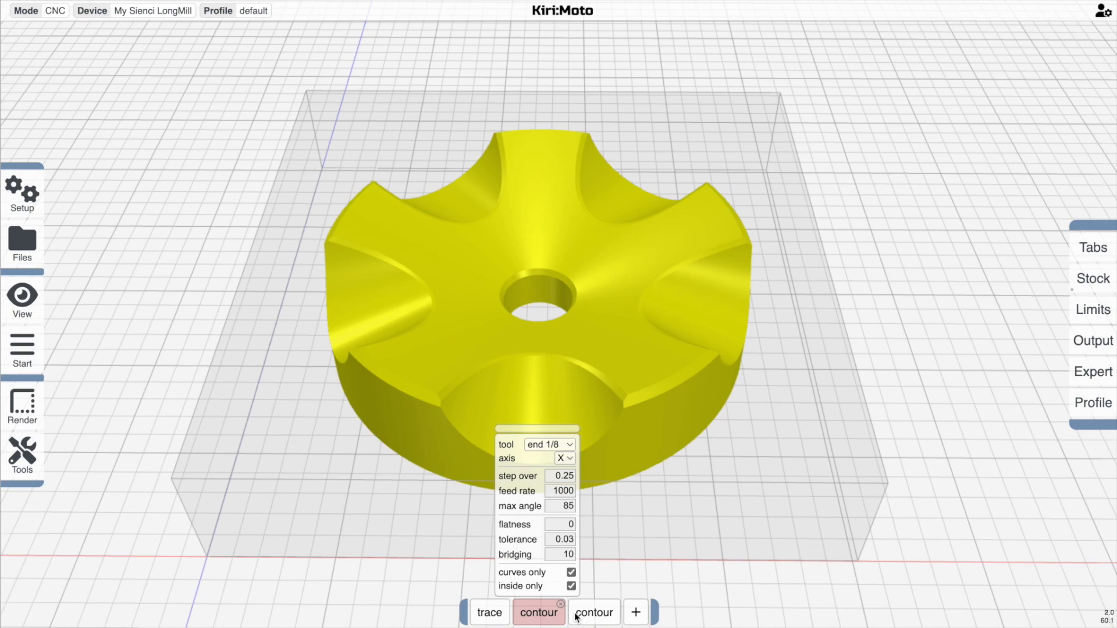
click(594, 613)
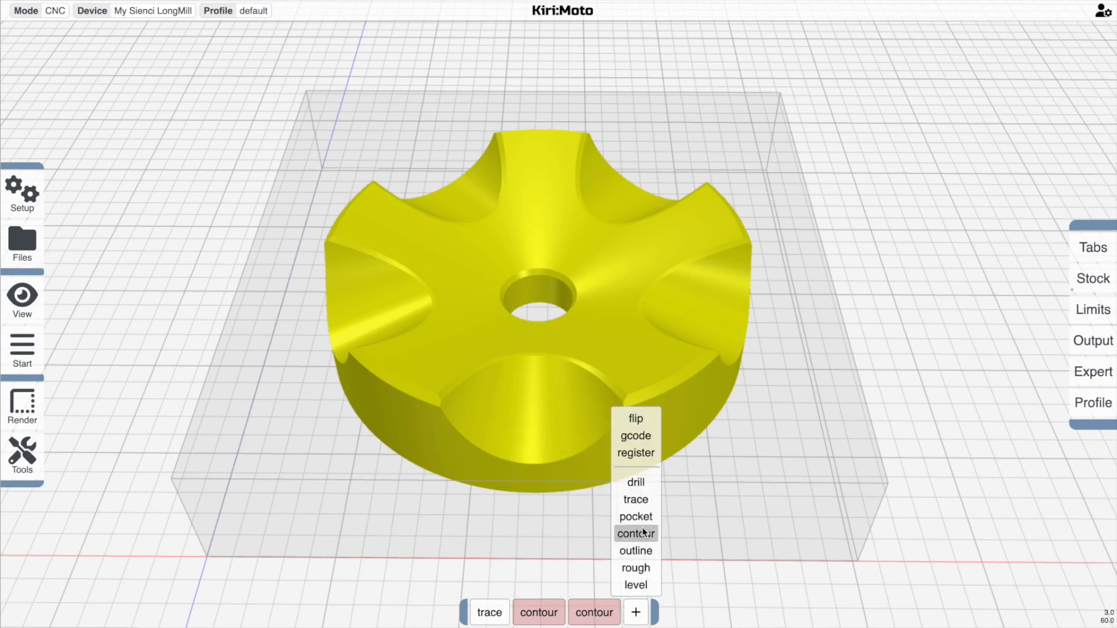
click(634, 516)
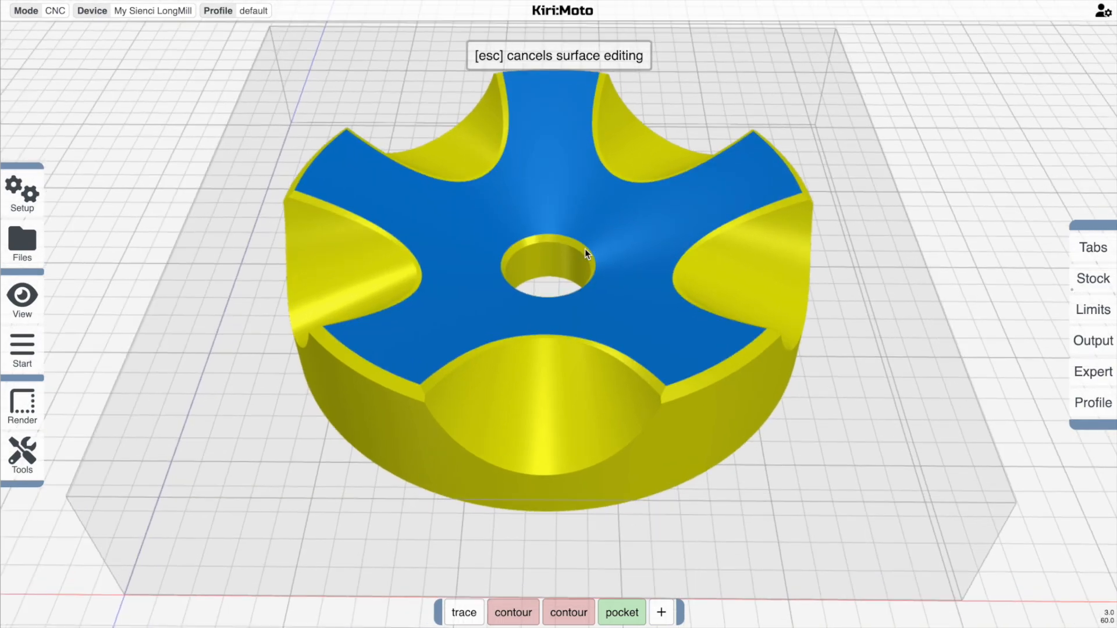
Choose the wheel's top surfaces for the pocket and finish surface selection to preview its toolpaths.
click(489, 145)
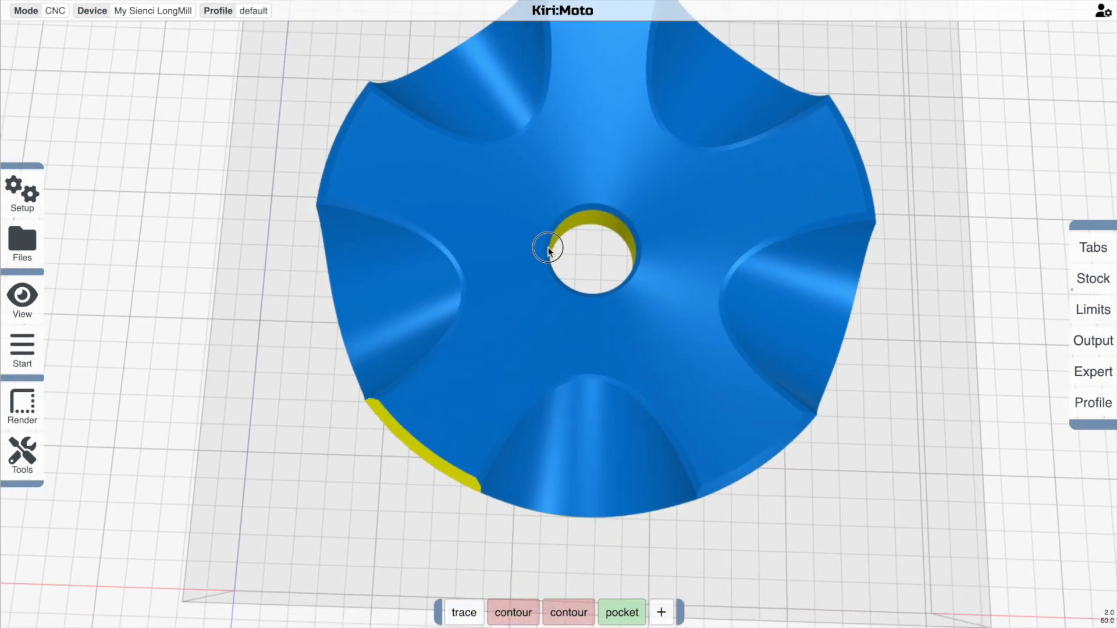
drag(549, 250, 564, 355)
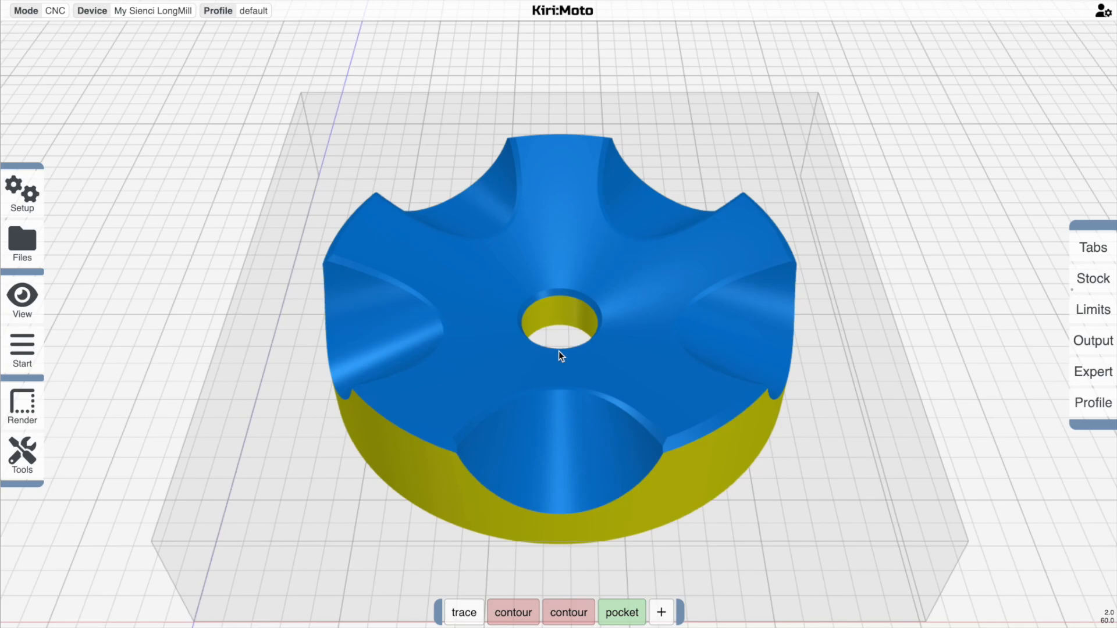
click(22, 353)
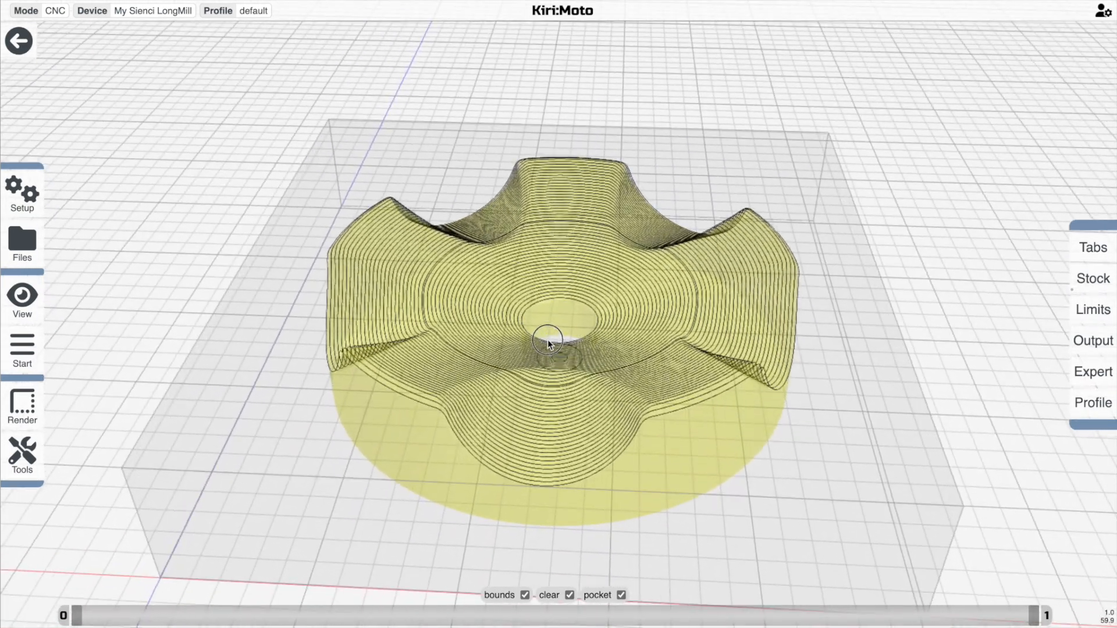
Inspect the pocket toolpaths, play the milling simulation and orbit the carved result.
drag(549, 342, 523, 310)
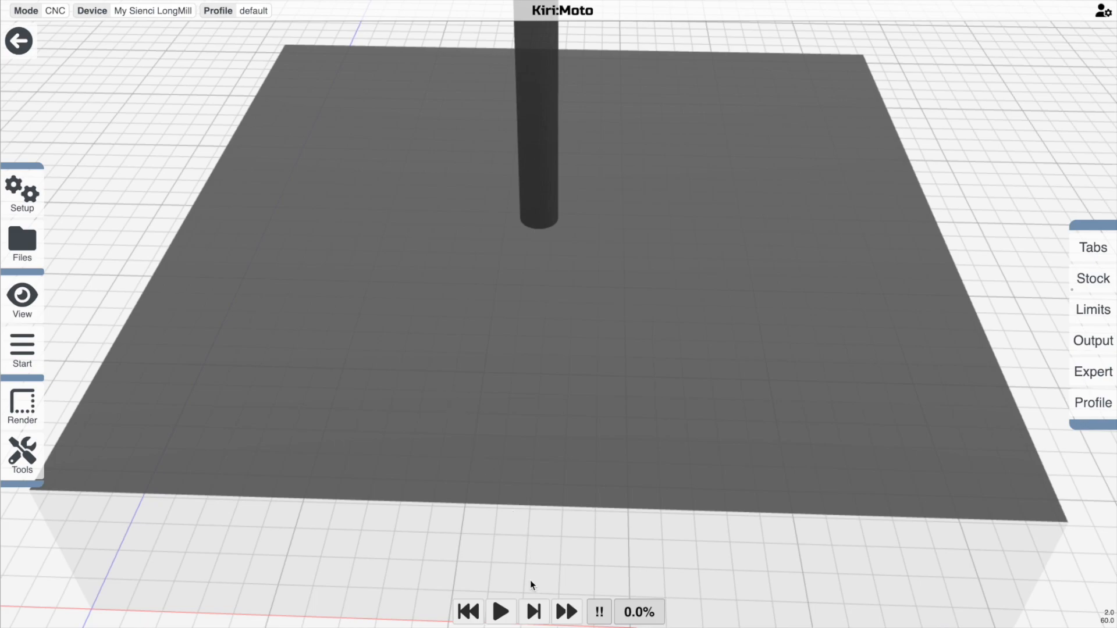
click(500, 611)
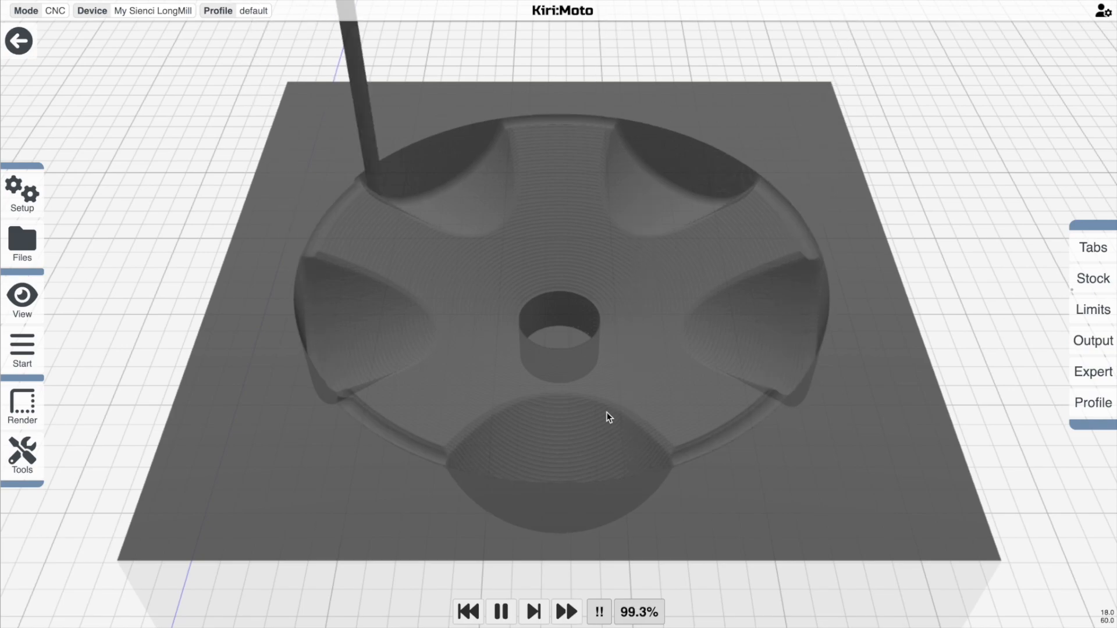
drag(608, 418, 552, 374)
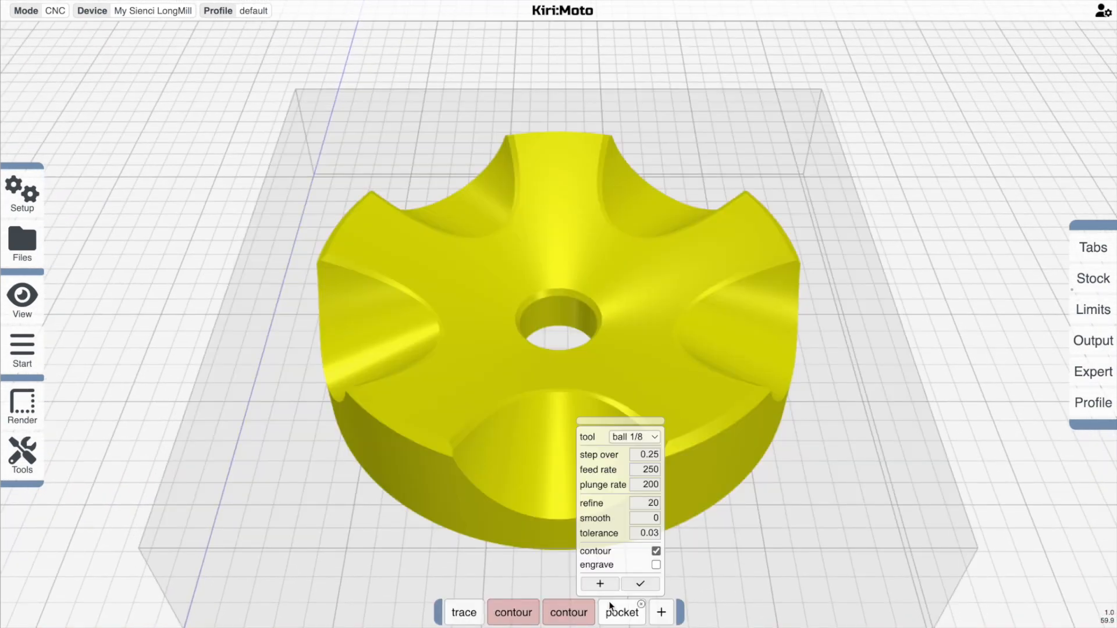
Add a second pocket operation from the pocket settings and start selecting its surfaces.
click(598, 583)
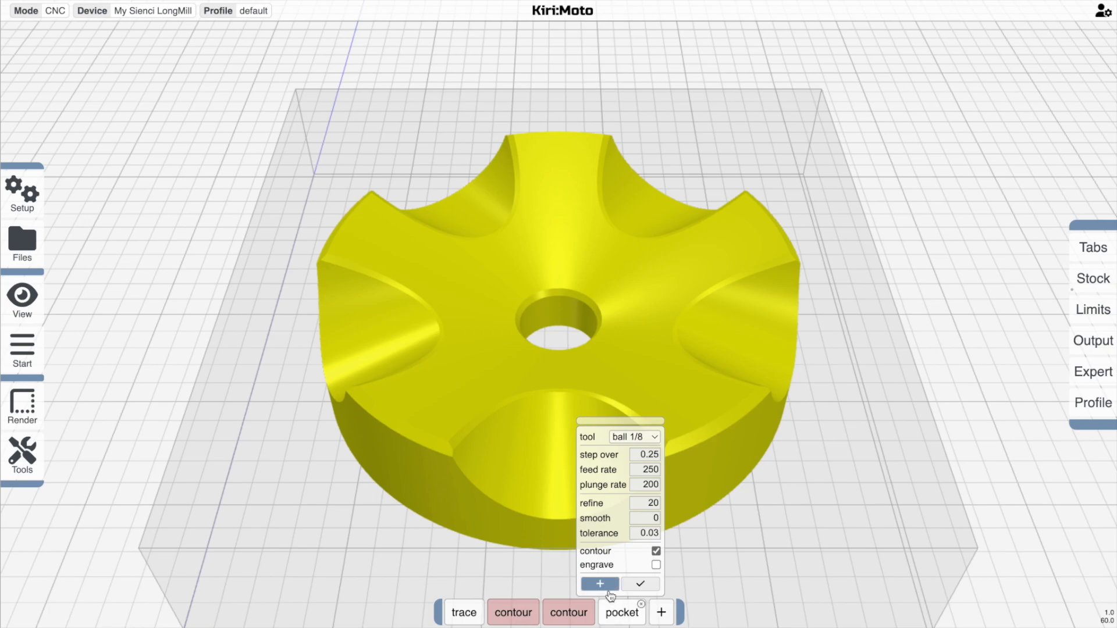
click(599, 583)
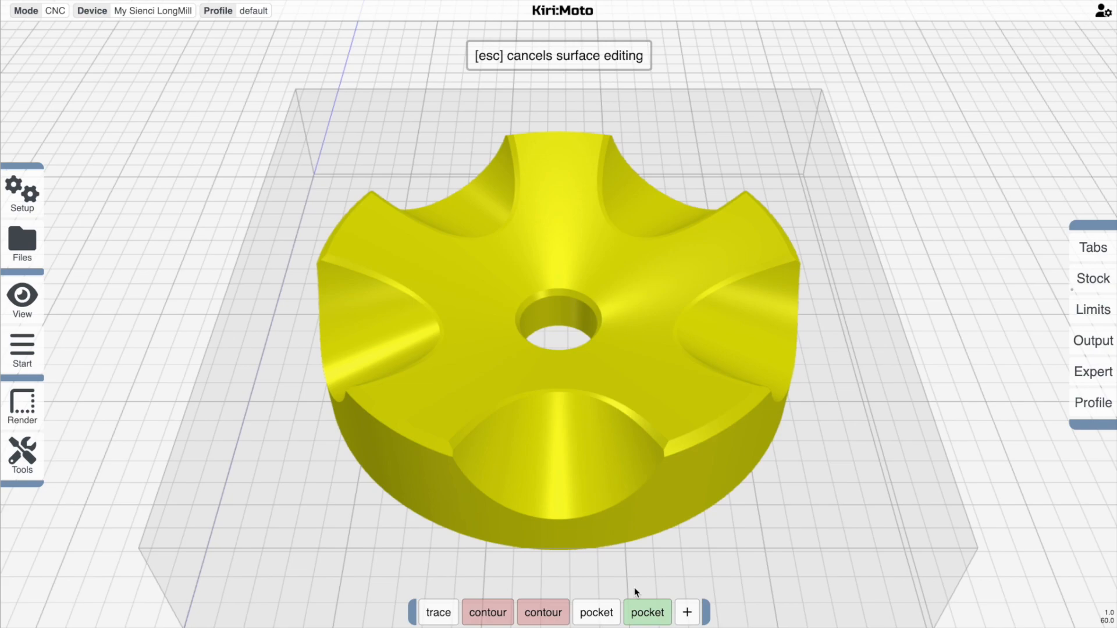
click(718, 287)
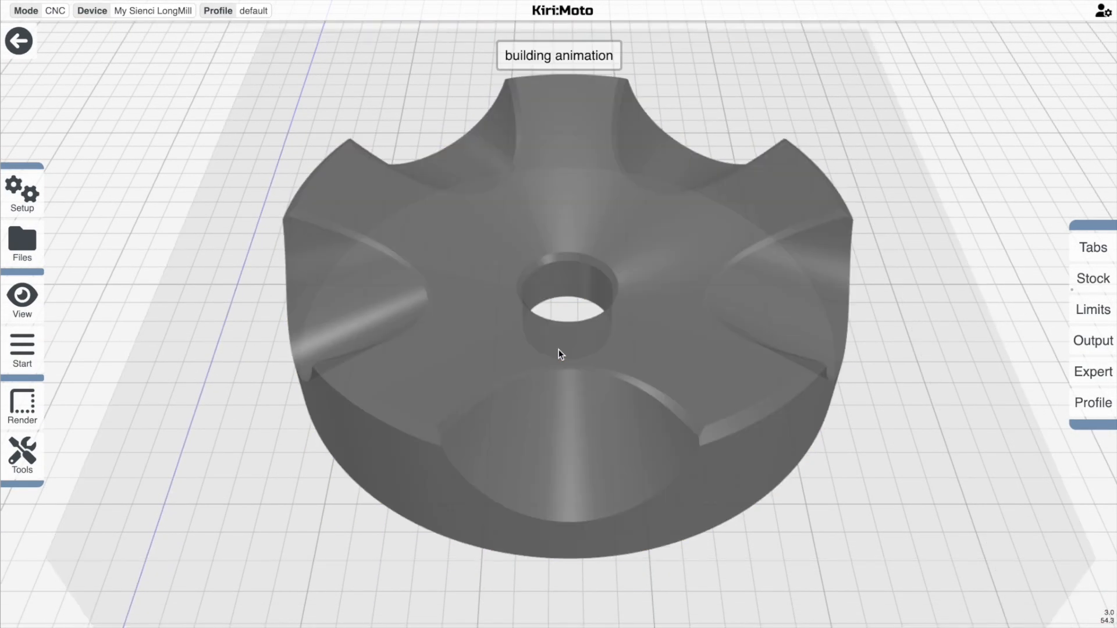
click(500, 611)
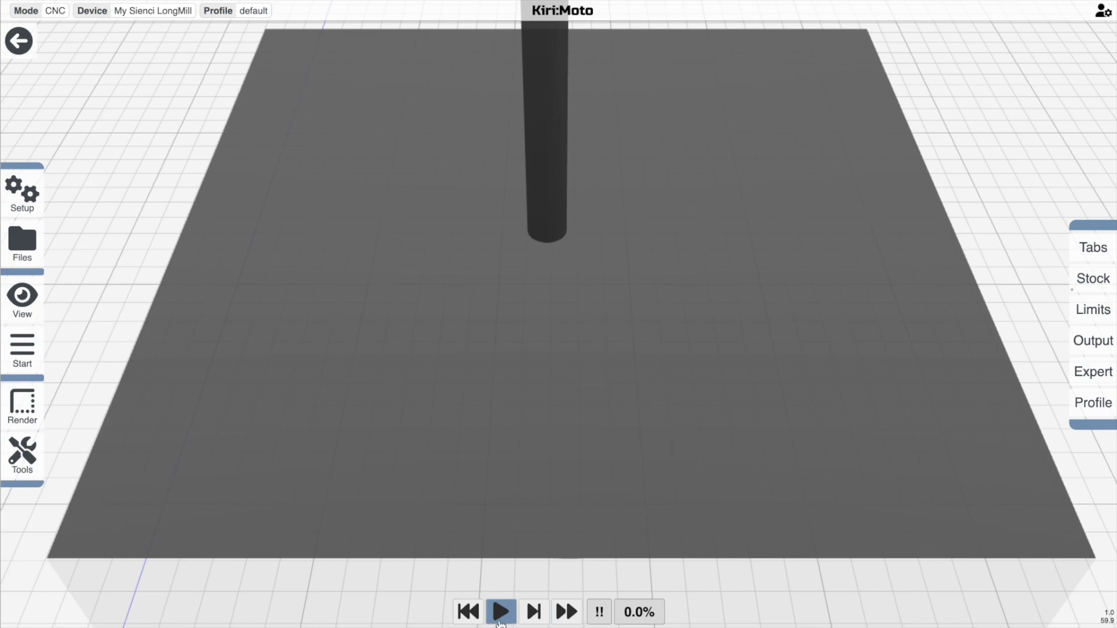
click(501, 612)
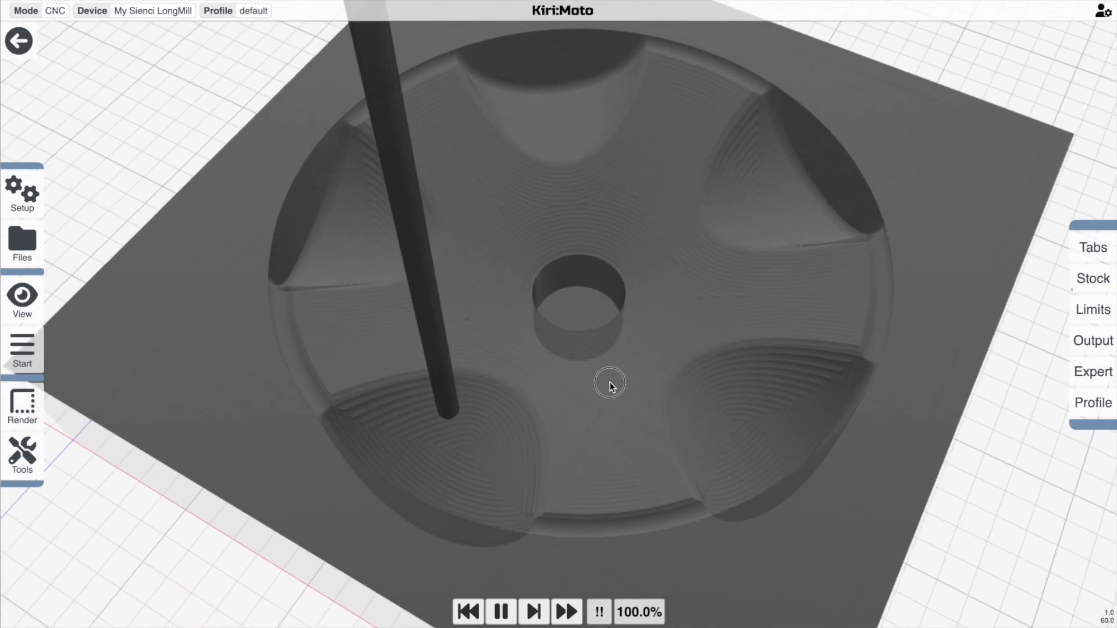
drag(610, 383, 539, 376)
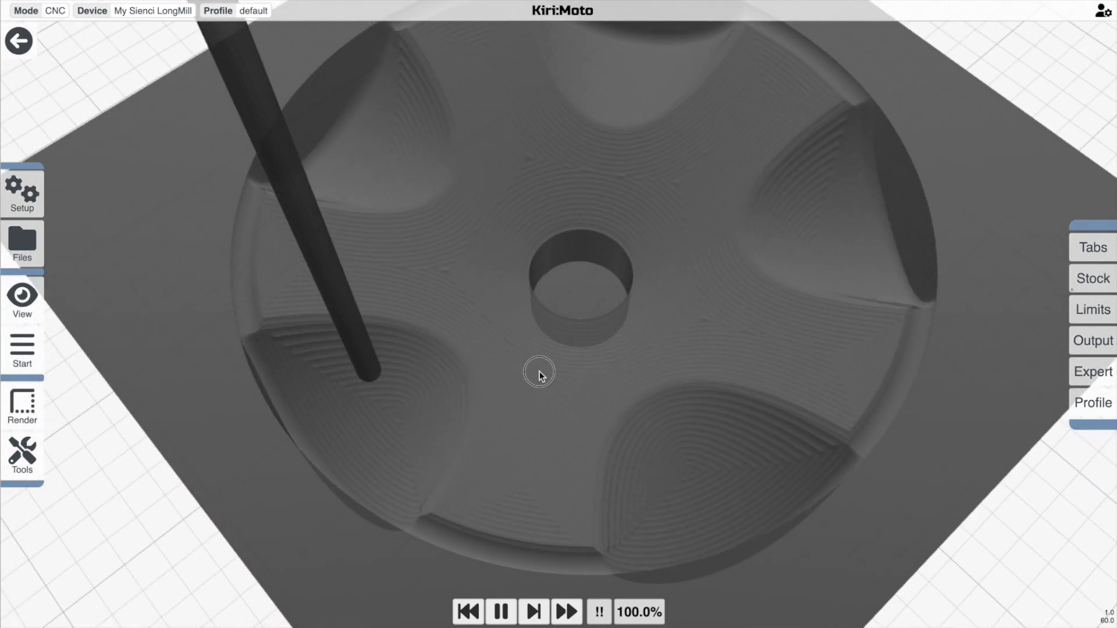
drag(538, 375, 656, 364)
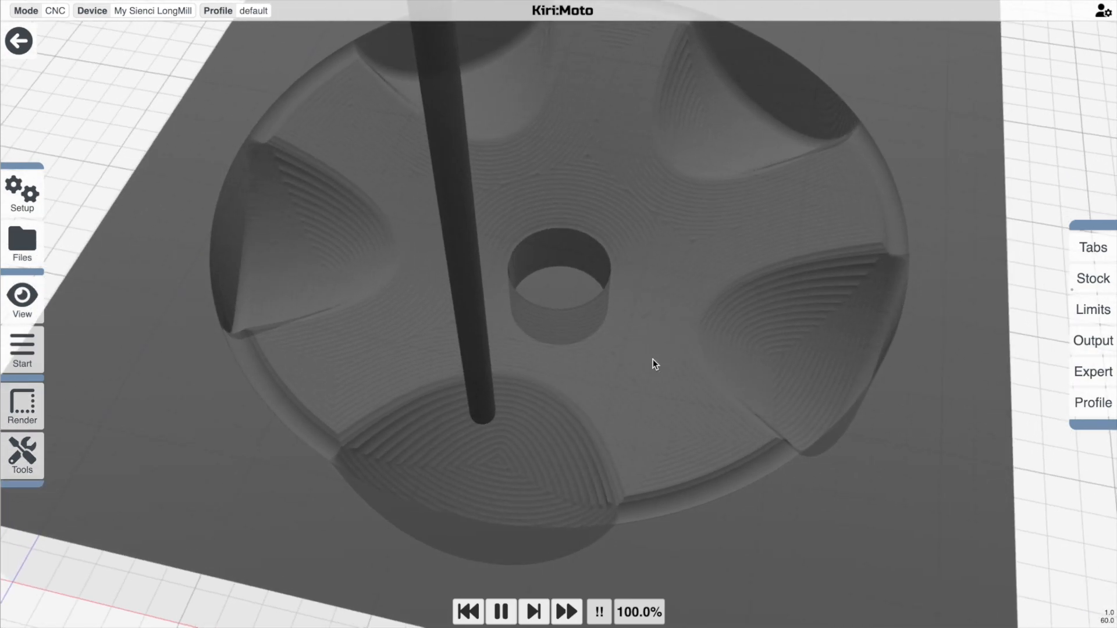
drag(654, 364, 668, 335)
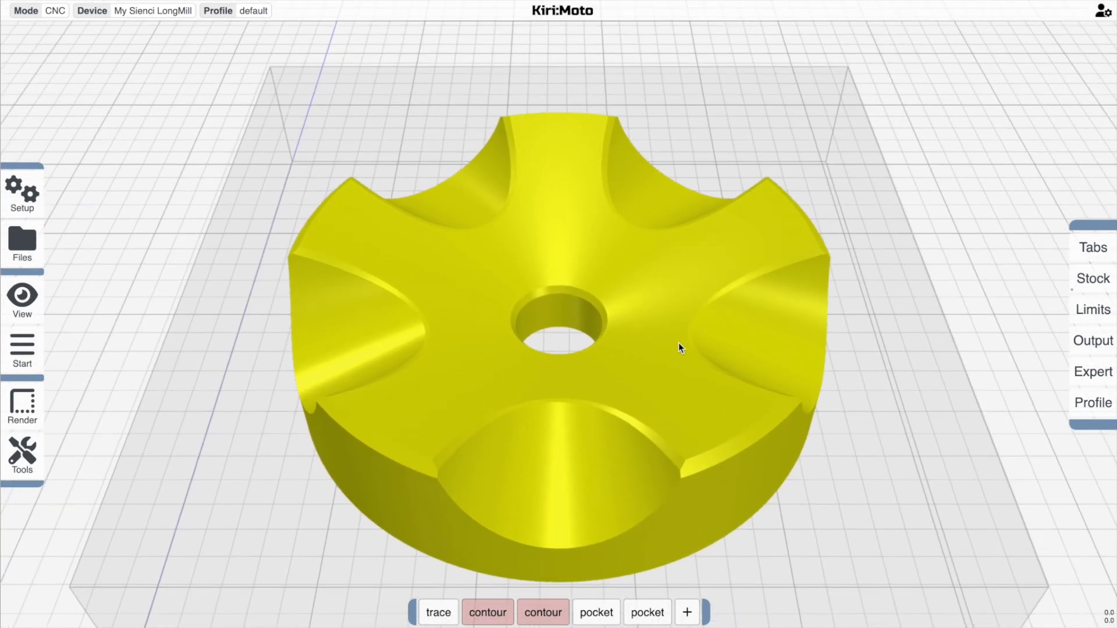
Set the Animate resolution to 100 in Application Preferences and close the dialog.
click(1100, 10)
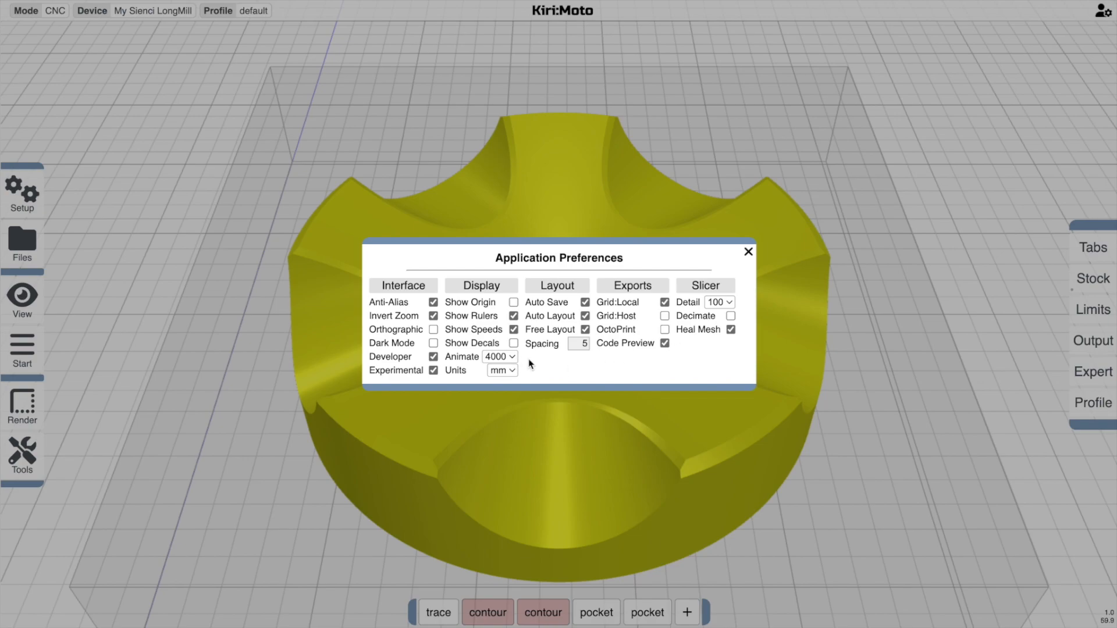
click(499, 356)
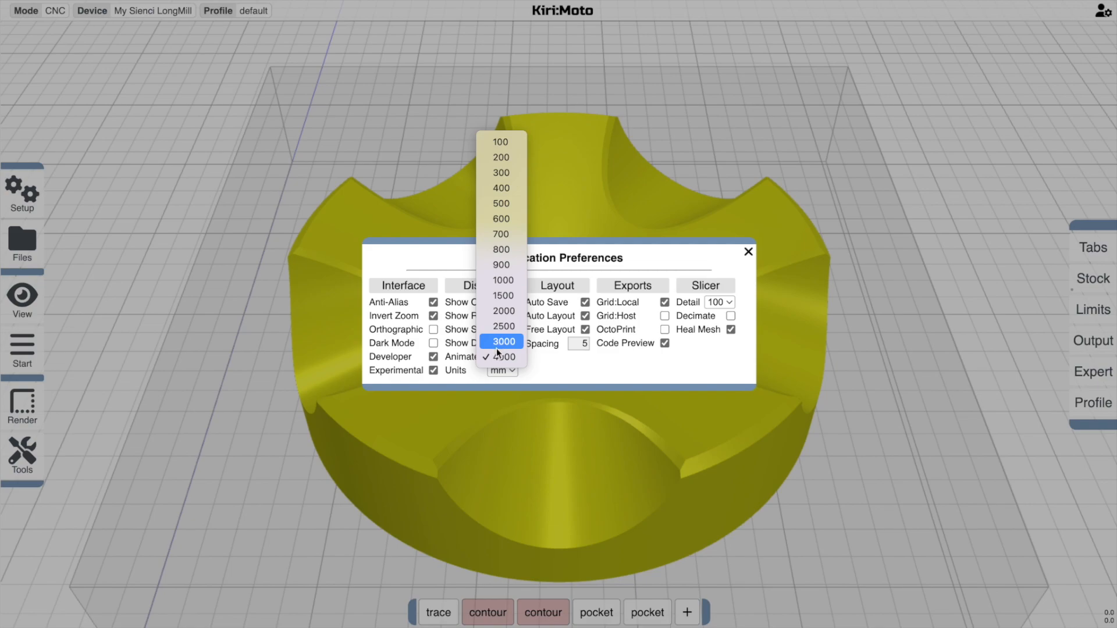
click(502, 356)
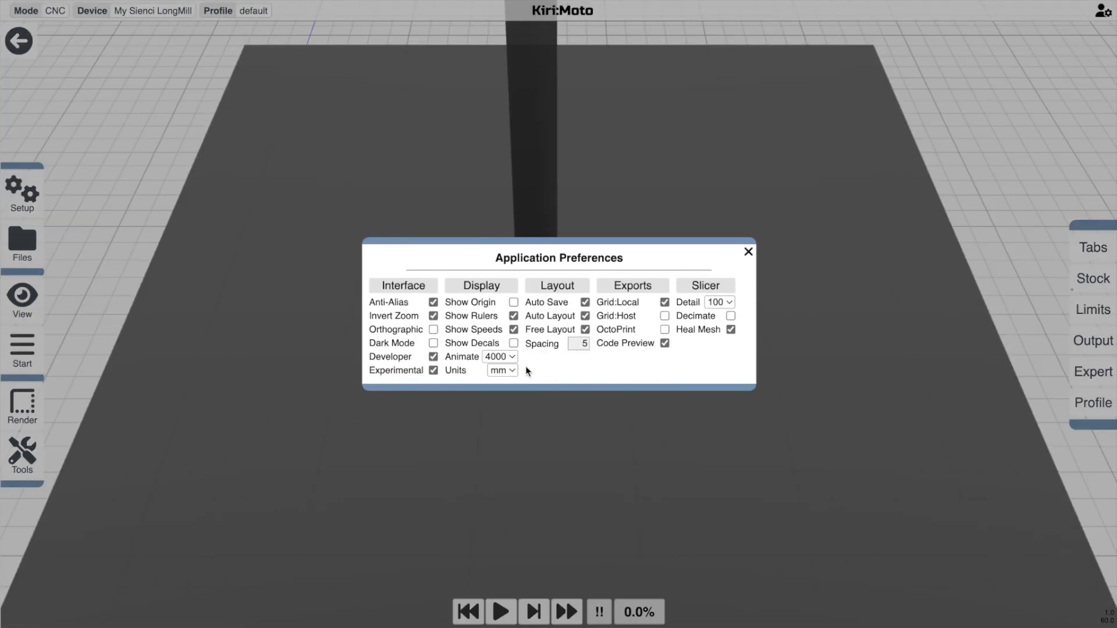
click(748, 252)
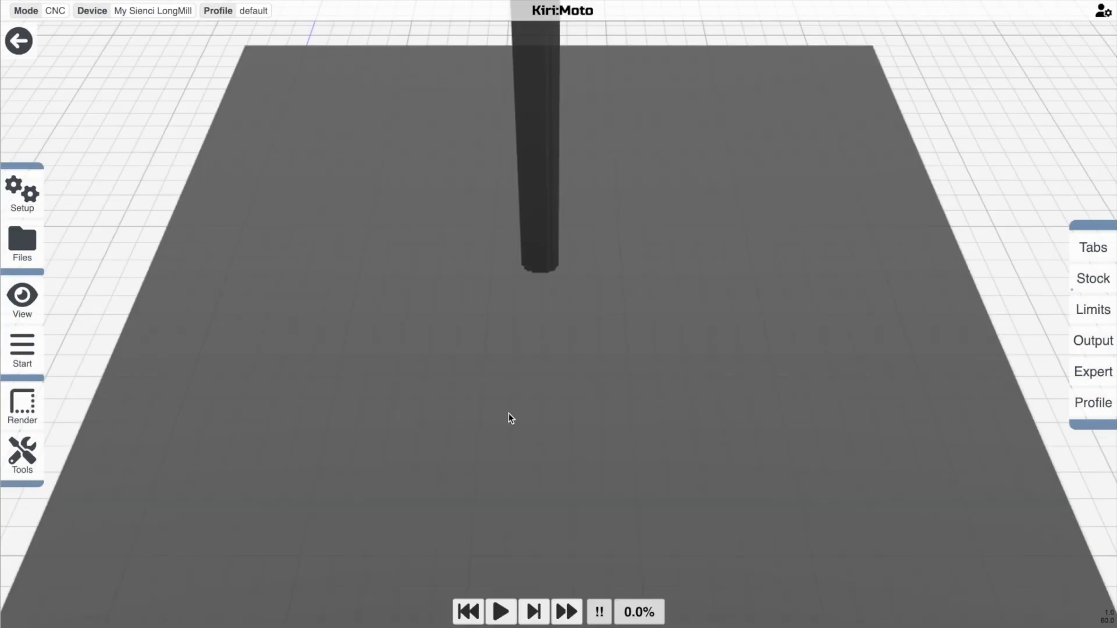
Play the coarse milling simulation, then set the animation resolution back to 4000.
click(500, 611)
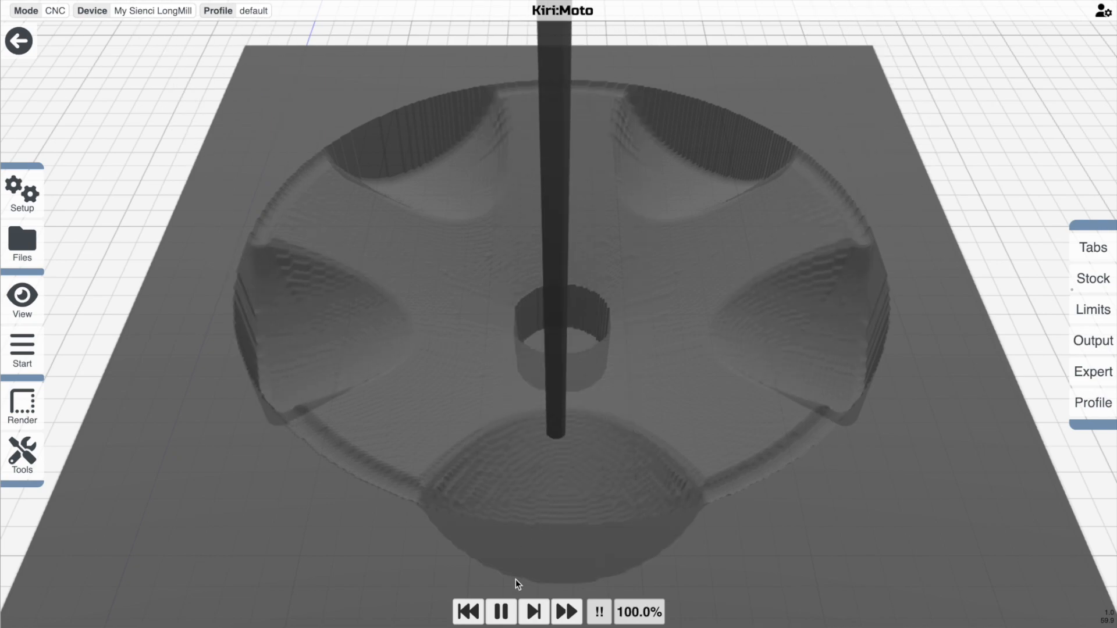
mouse_move(521, 408)
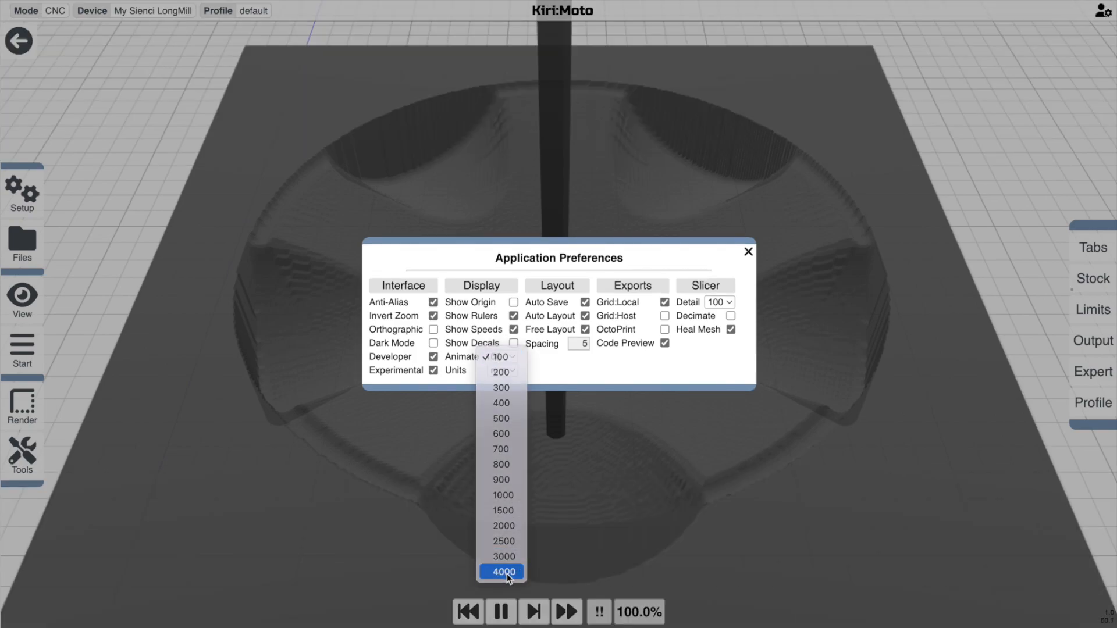
click(501, 571)
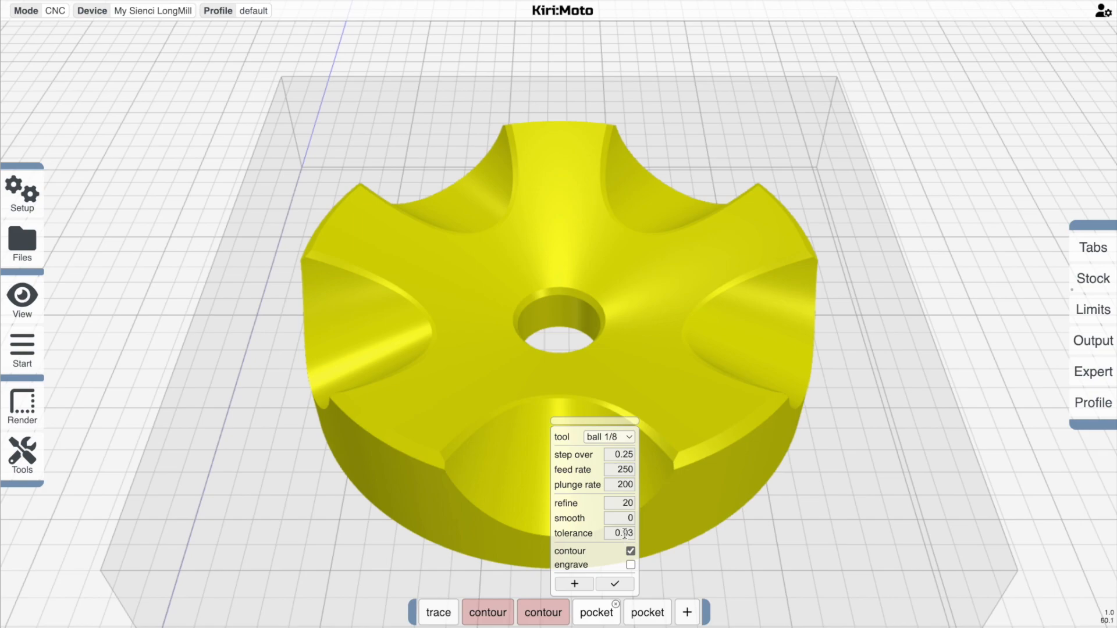
mouse_move(619, 532)
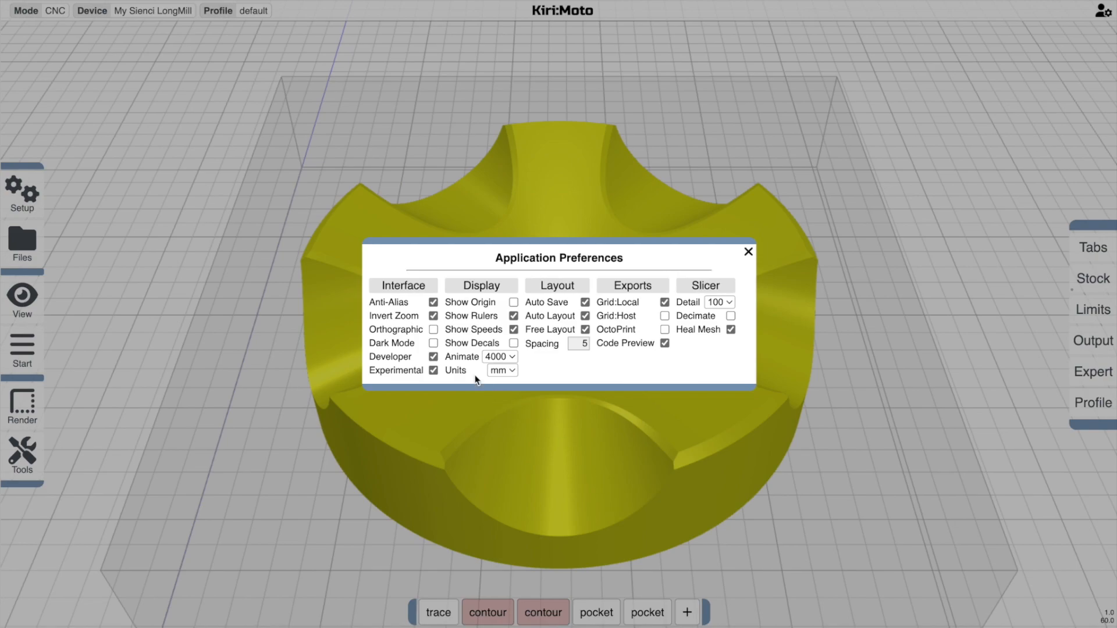
Close Application Preferences and show the first pocket operation's settings.
click(748, 252)
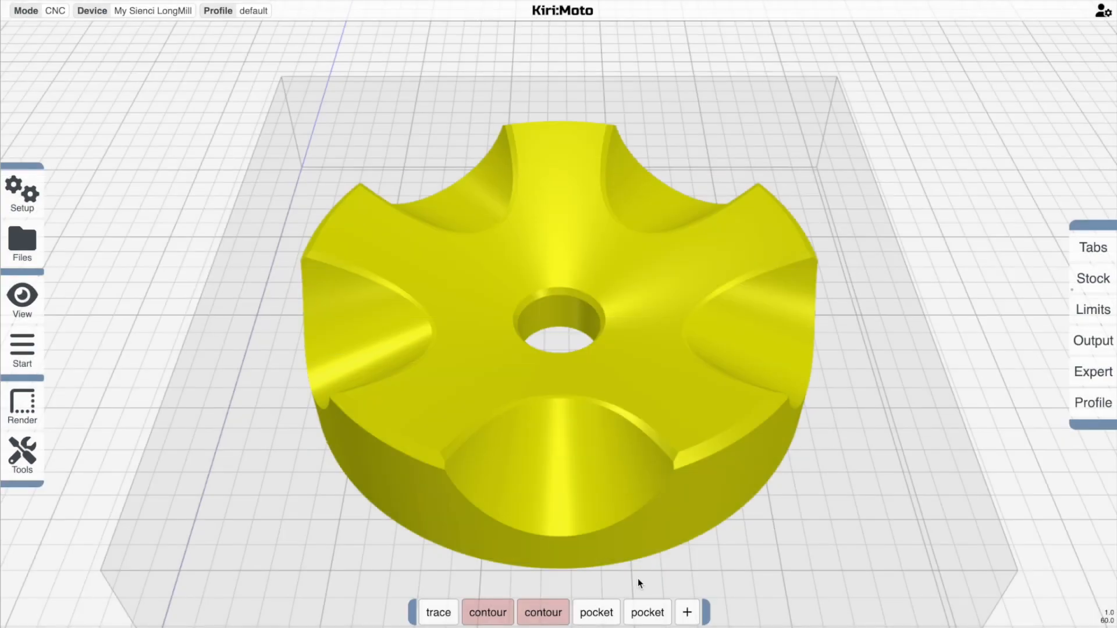
click(596, 612)
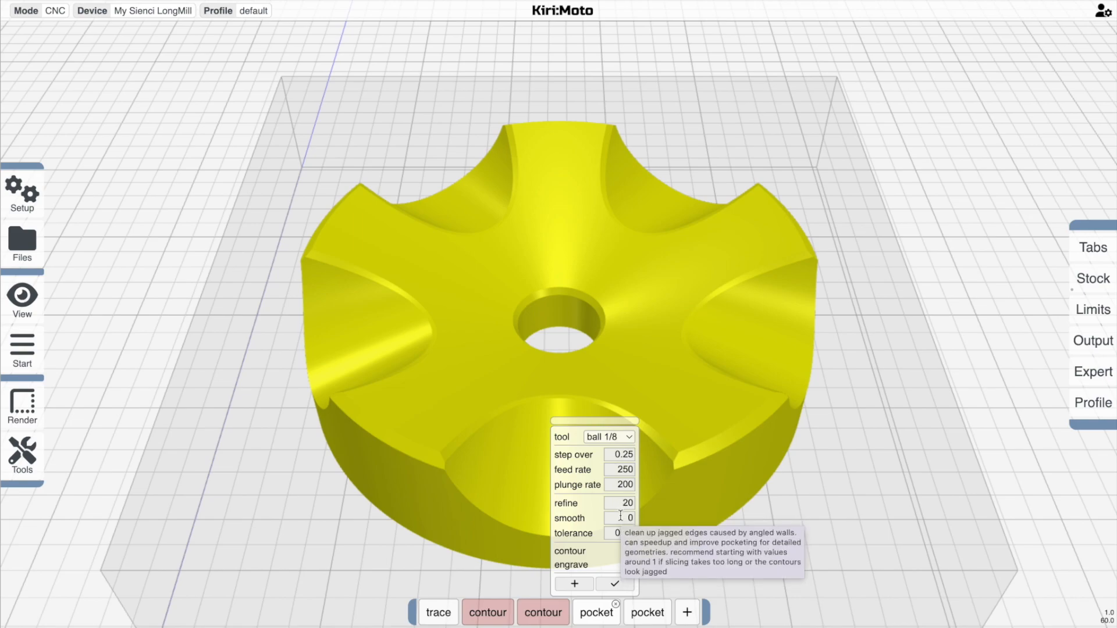
mouse_move(620, 502)
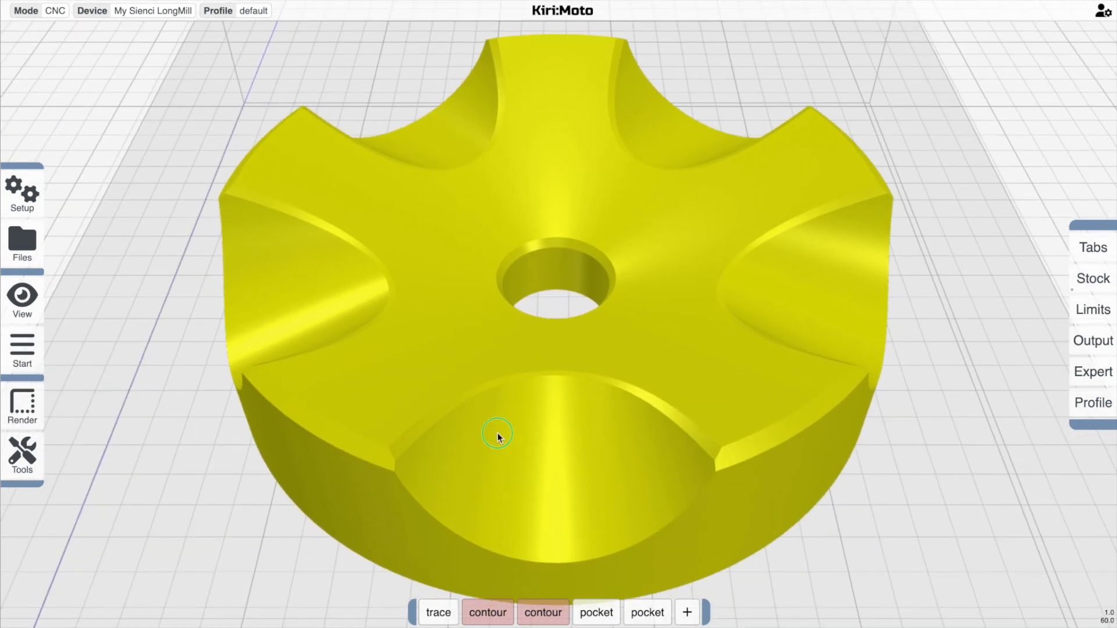
drag(498, 436, 477, 425)
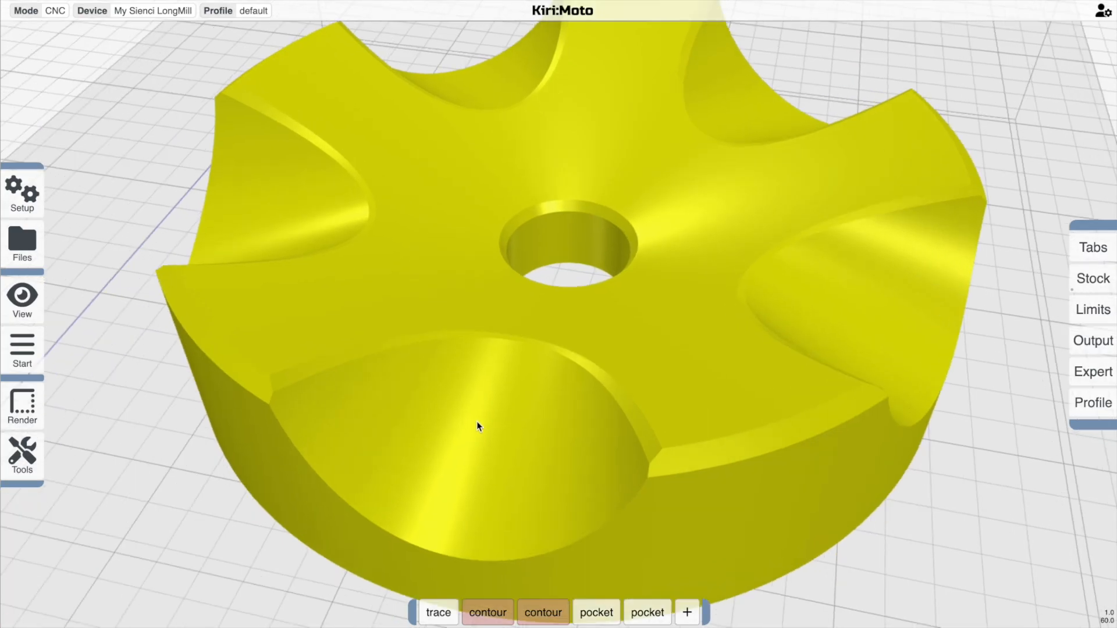
click(23, 406)
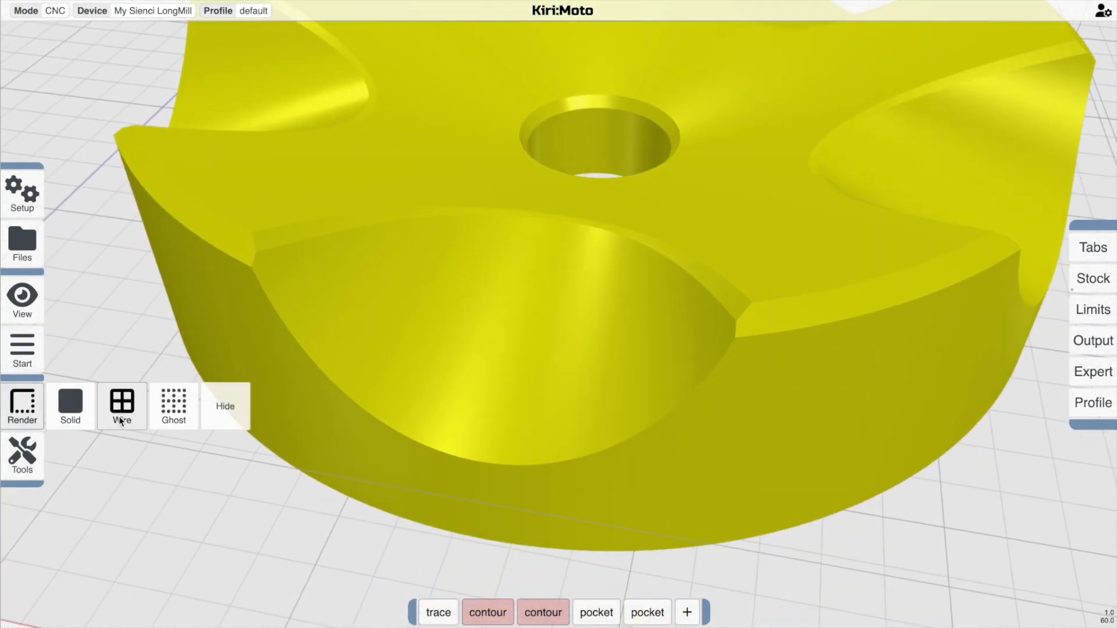
click(122, 406)
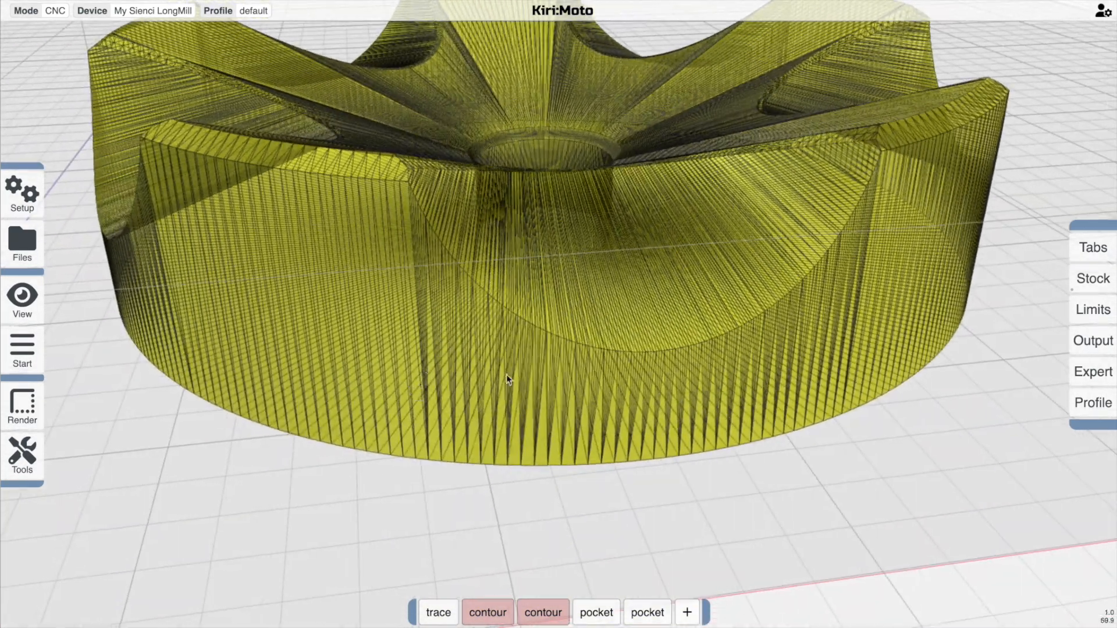
drag(507, 380, 533, 450)
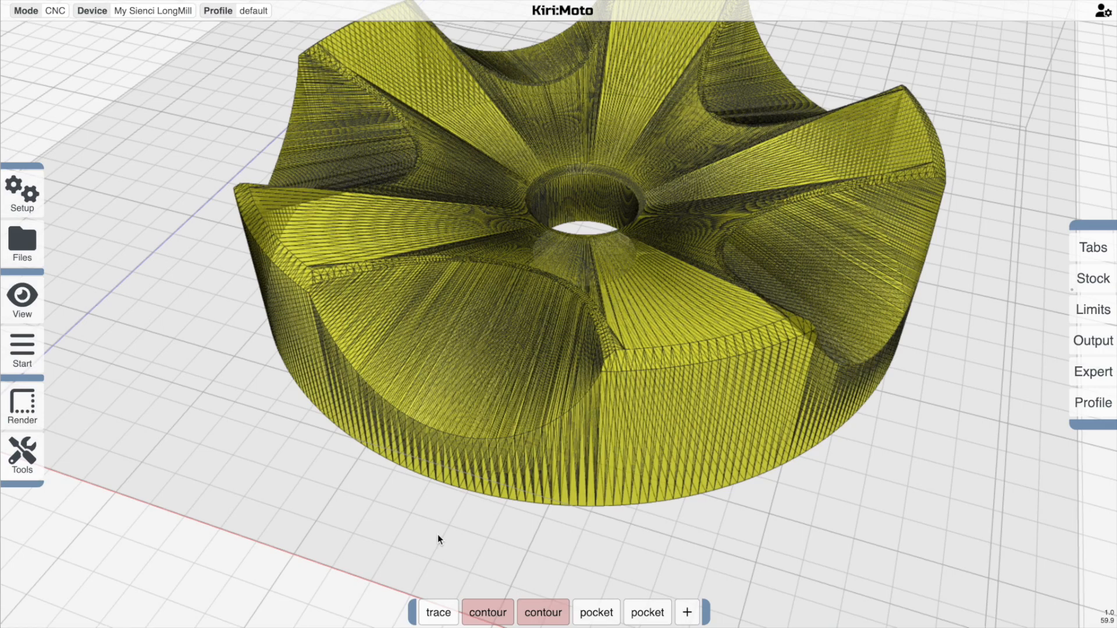
click(22, 406)
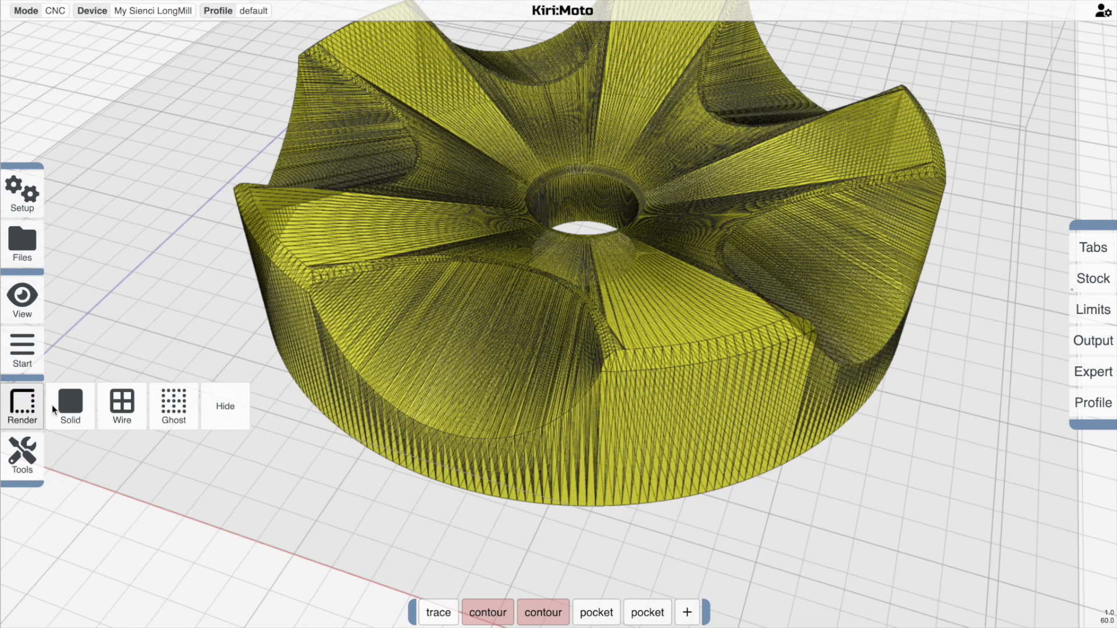
click(70, 406)
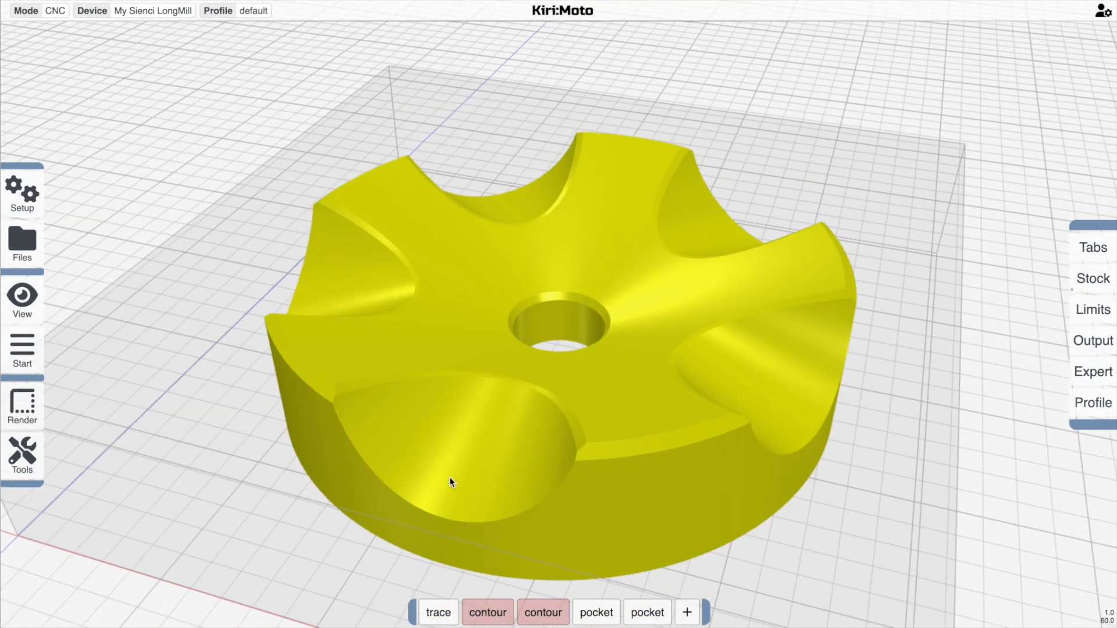
drag(448, 483, 463, 474)
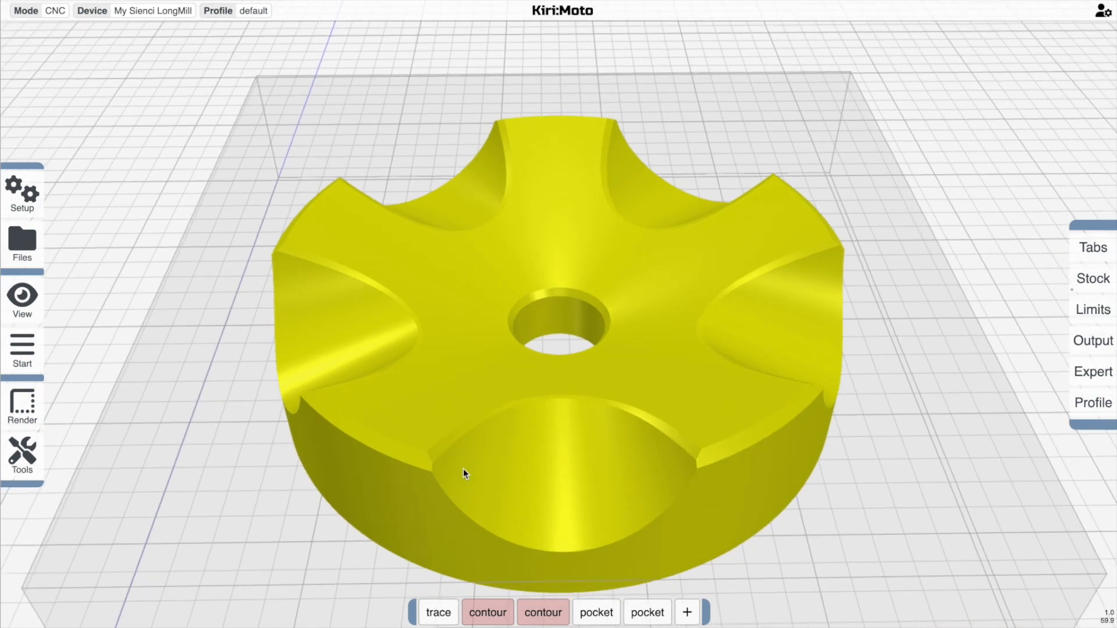